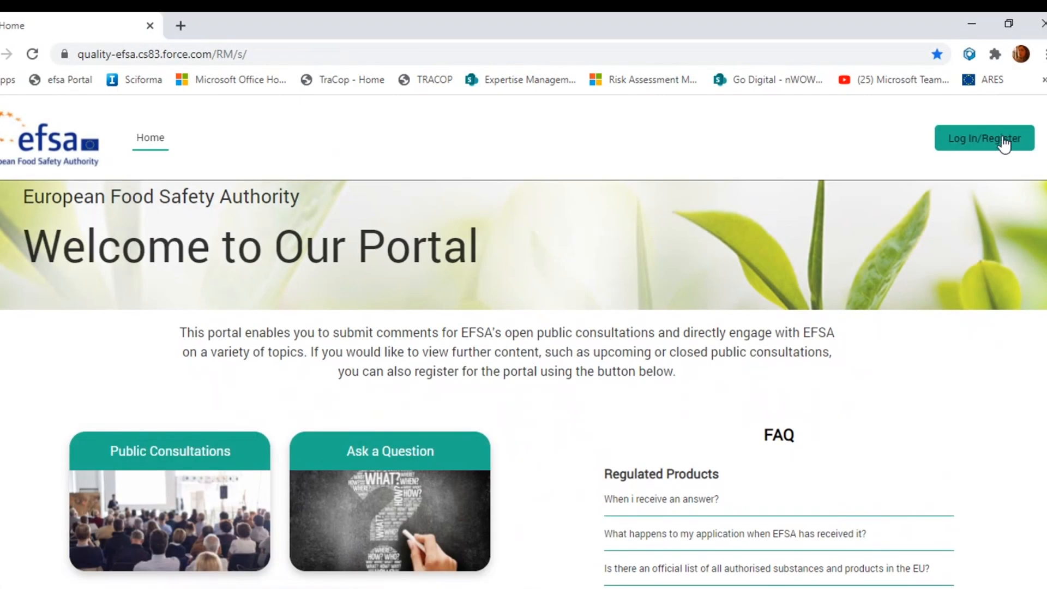
{"action": "mouse_move", "coordinate": [983, 138]}
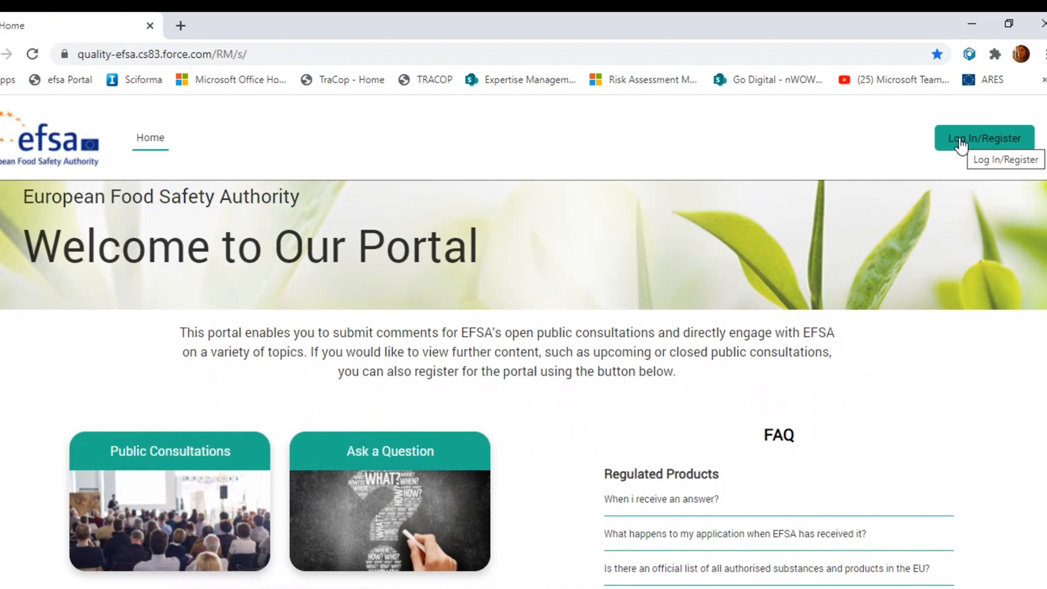
Step: Open the Log In/Register page from the top right of the EFSA home page
{"action": "left_click", "coordinate": [984, 138]}
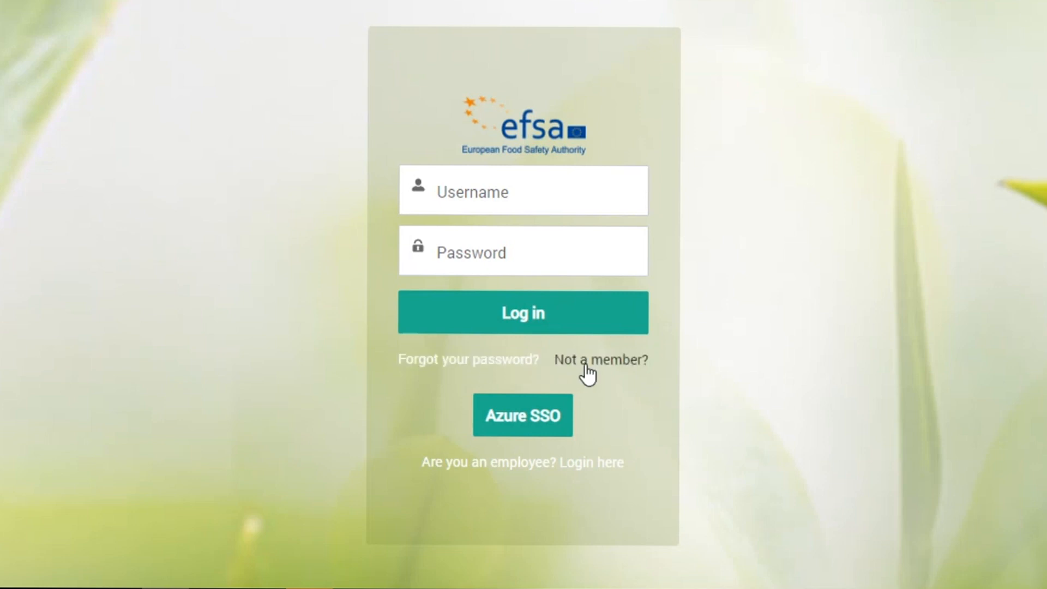
{"action": "mouse_move", "coordinate": [613, 369]}
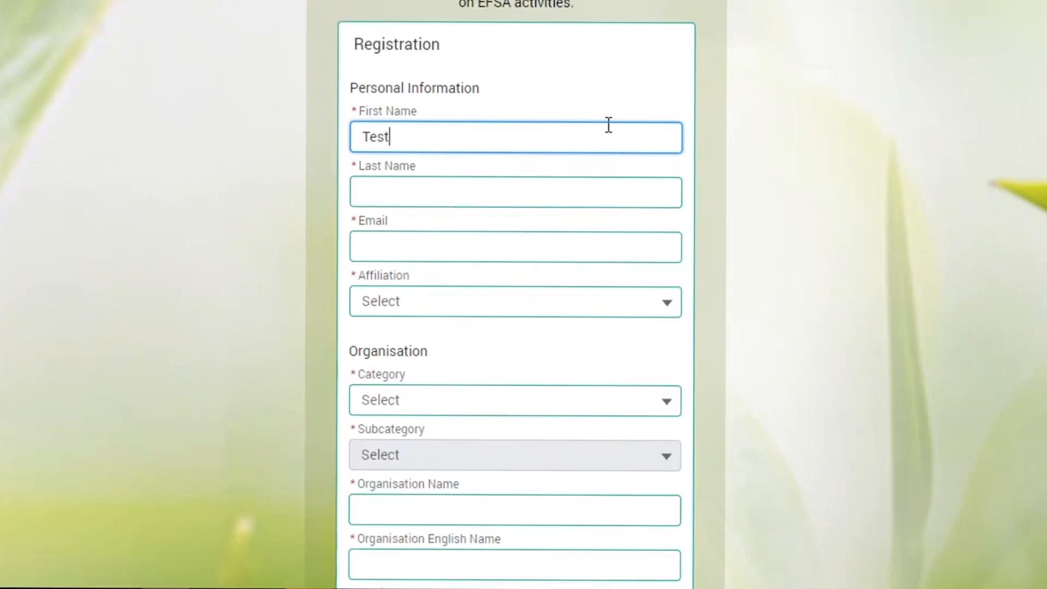
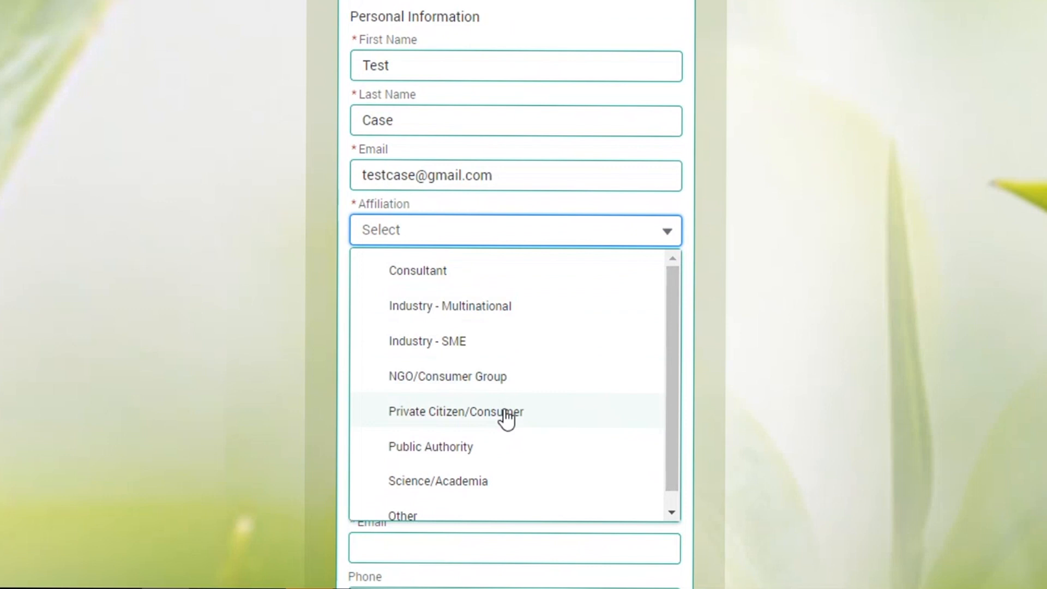
Step: Register with email testcase@, affiliation Public Authority, category Business operators, country Andorra, and submit
{"action": "mouse_move", "coordinate": [508, 412]}
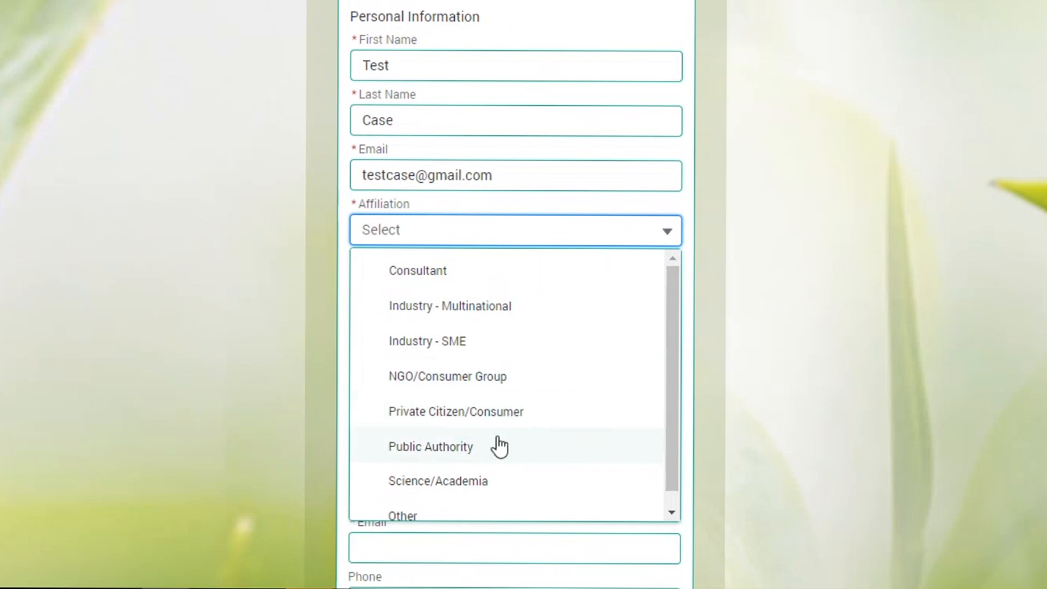
{"action": "left_click", "coordinate": [430, 446]}
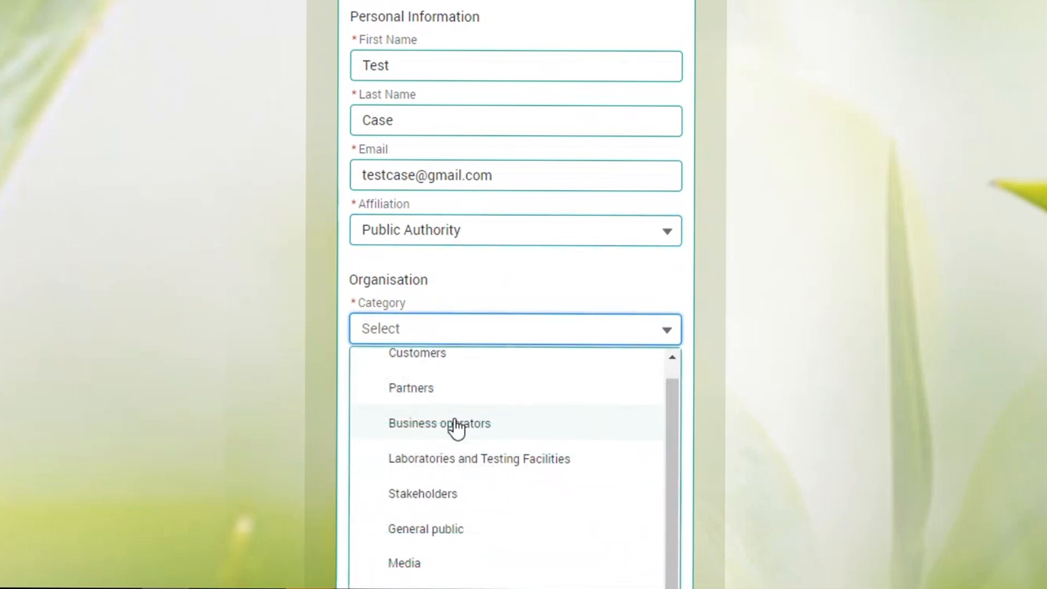
{"action": "left_click", "coordinate": [439, 423]}
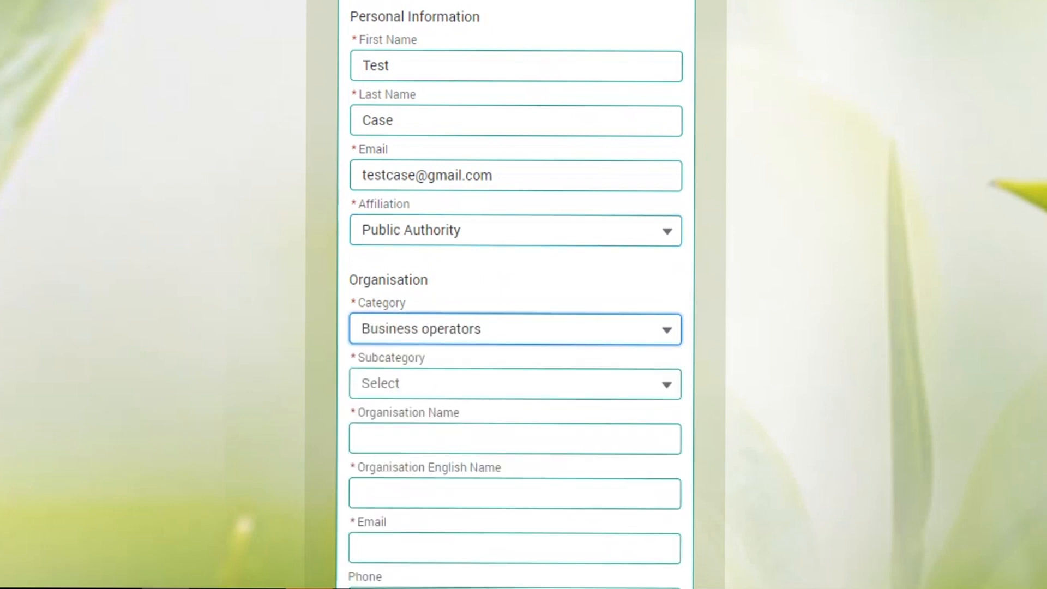
{"action": "left_click", "coordinate": [515, 384]}
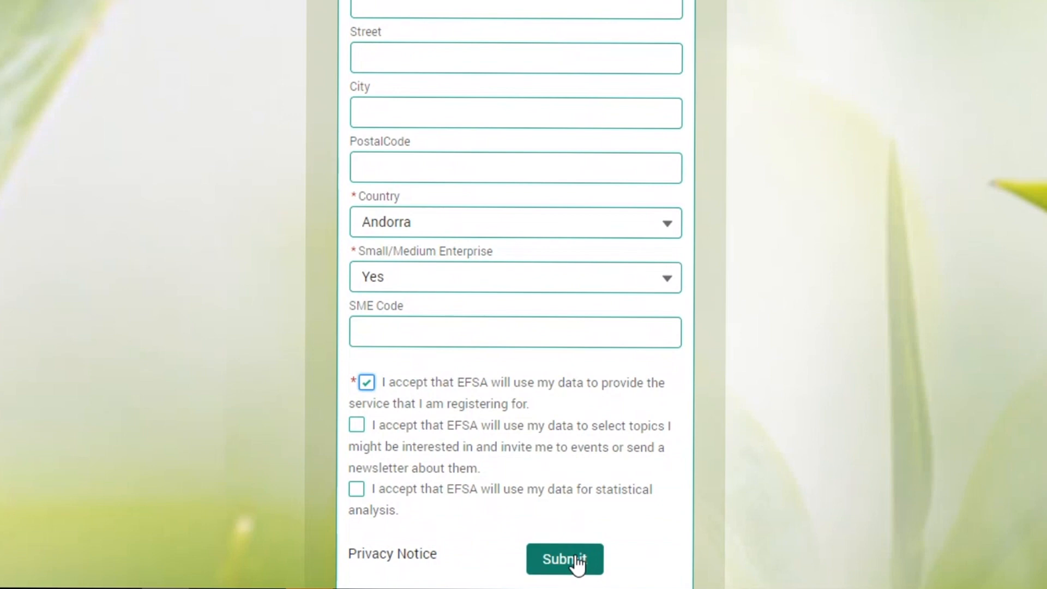
{"action": "left_click", "coordinate": [565, 559]}
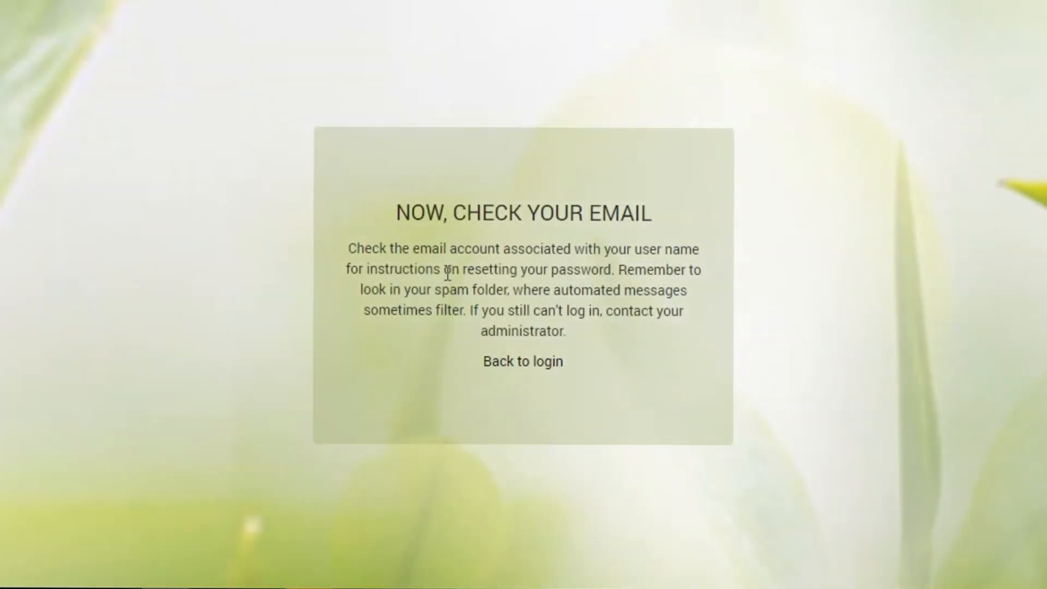
Step: Go back to the portal home page and open the Ask a Question tile
{"action": "left_click_drag", "start_coordinate": [444, 270], "coordinate": [607, 318]}
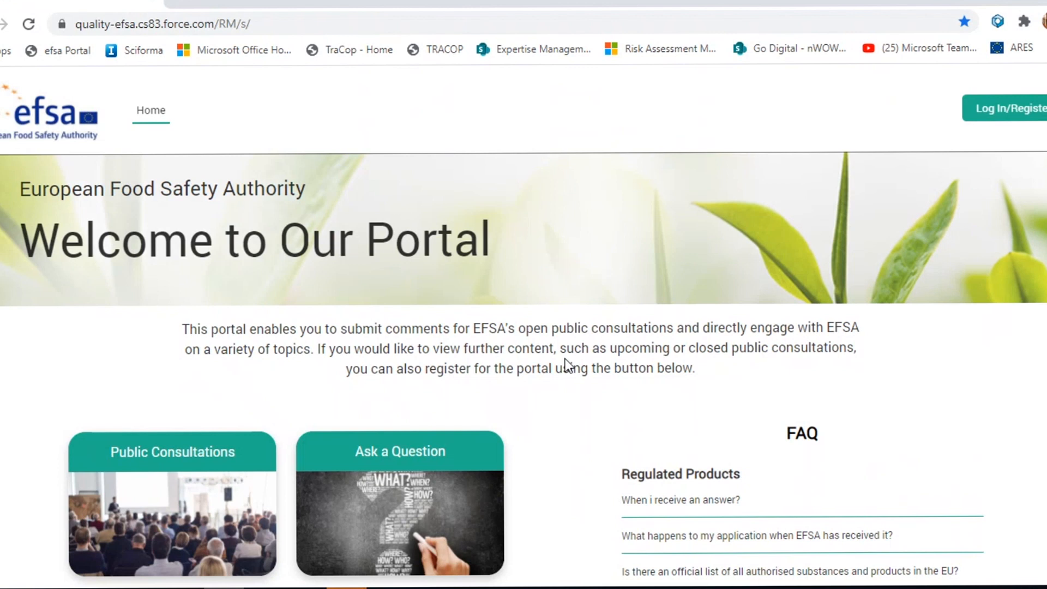
{"action": "left_click", "coordinate": [399, 450]}
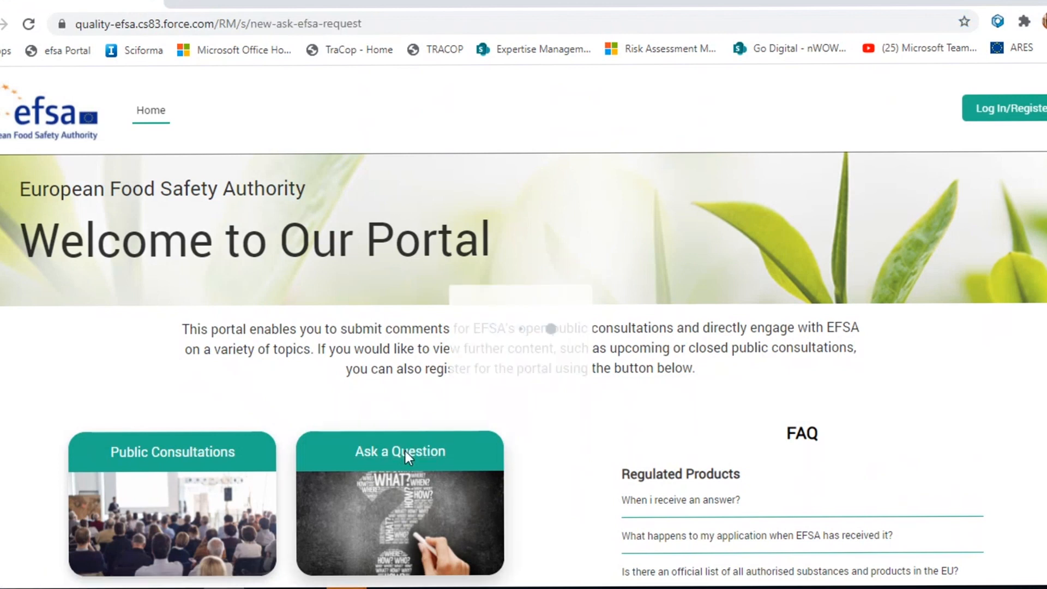
{"action": "left_click", "coordinate": [399, 452]}
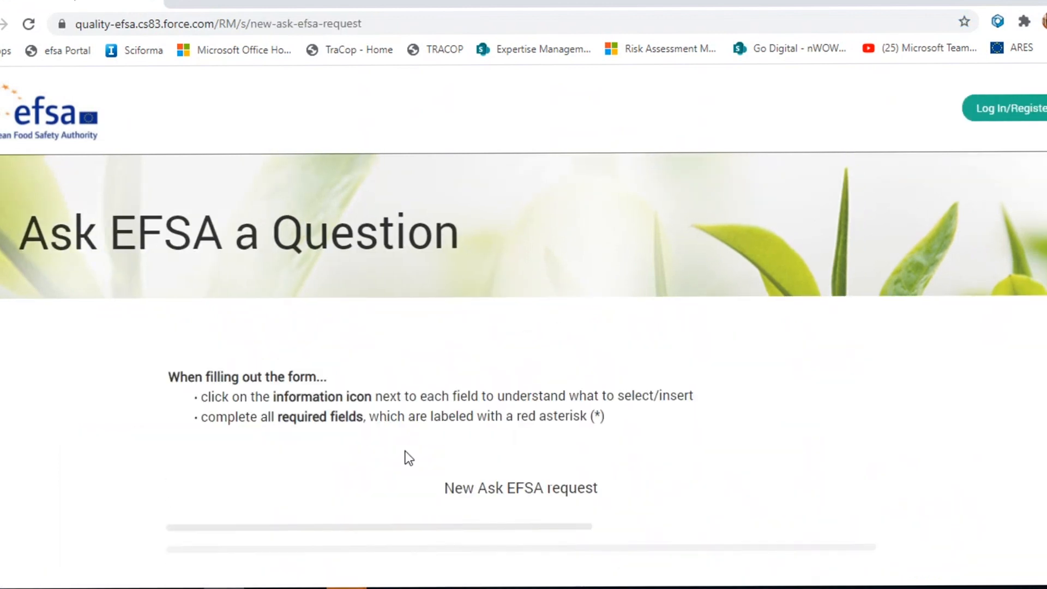
{"action": "scroll", "scroll_direction": "down", "scroll_amount": 3}
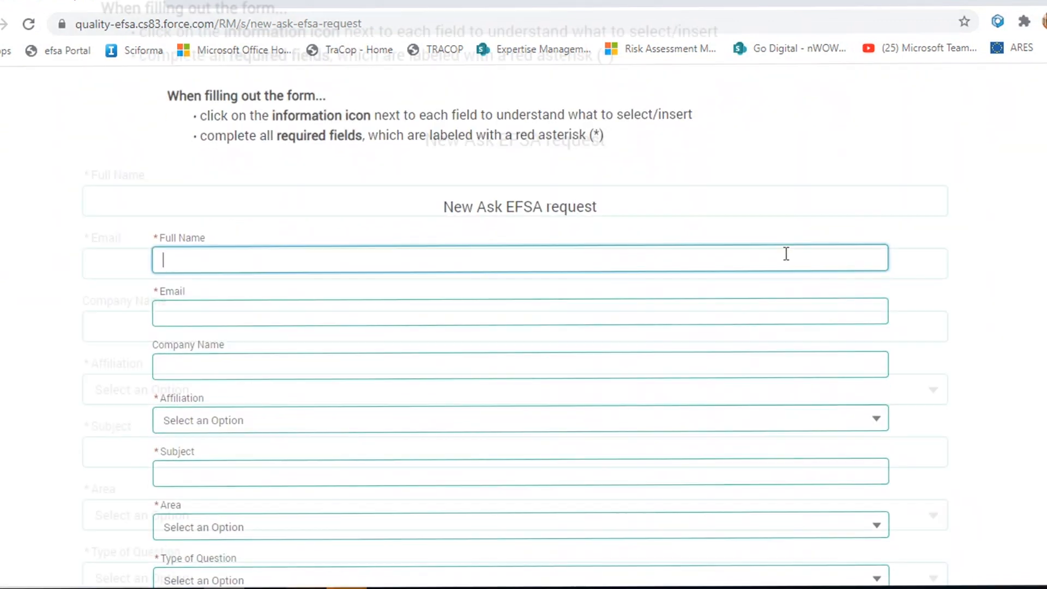
{"action": "type", "text": "test"}
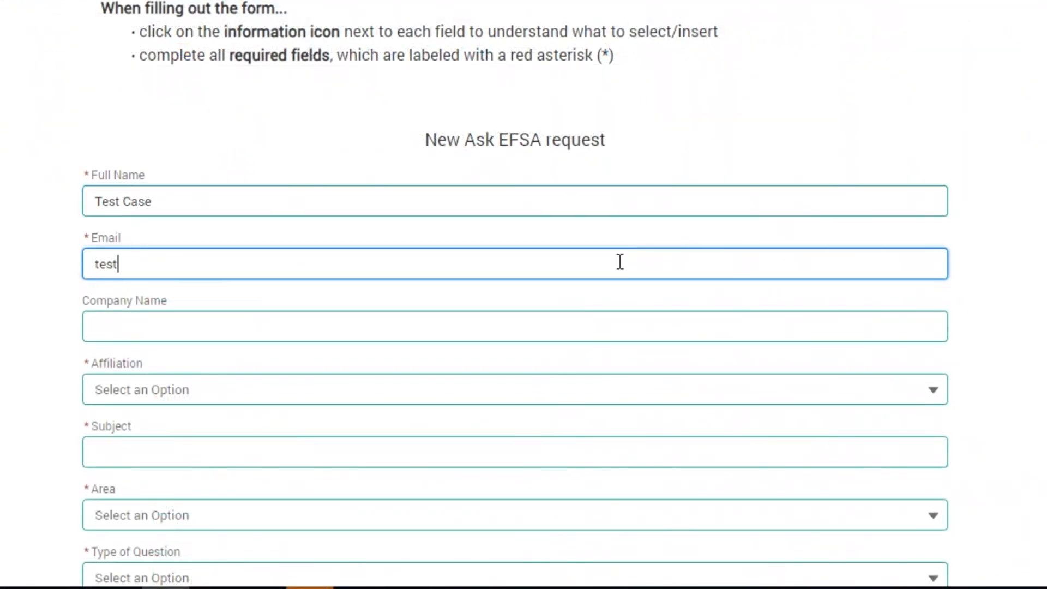
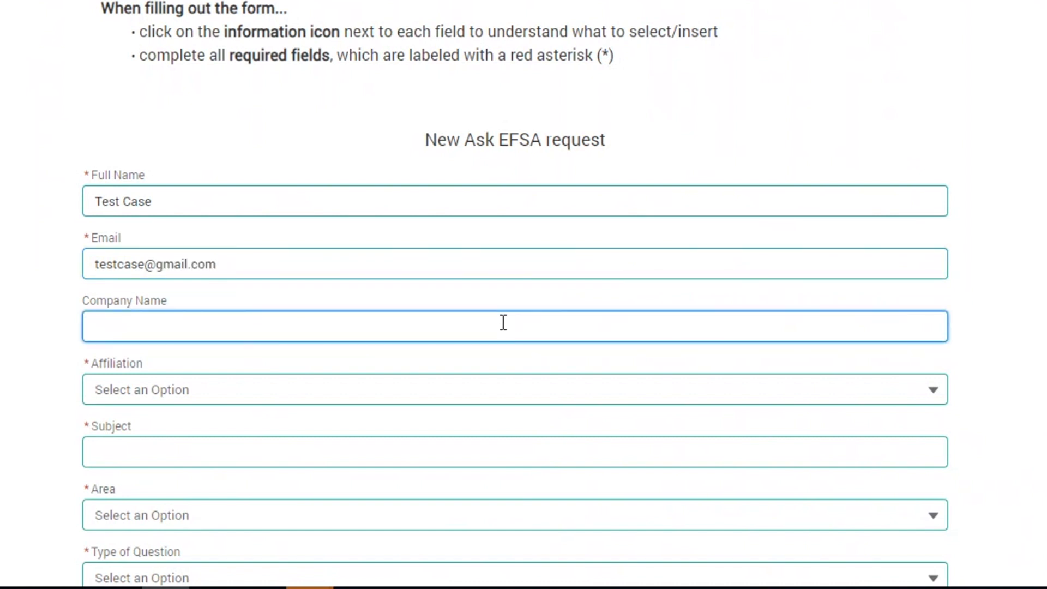
{"action": "left_click", "coordinate": [514, 389]}
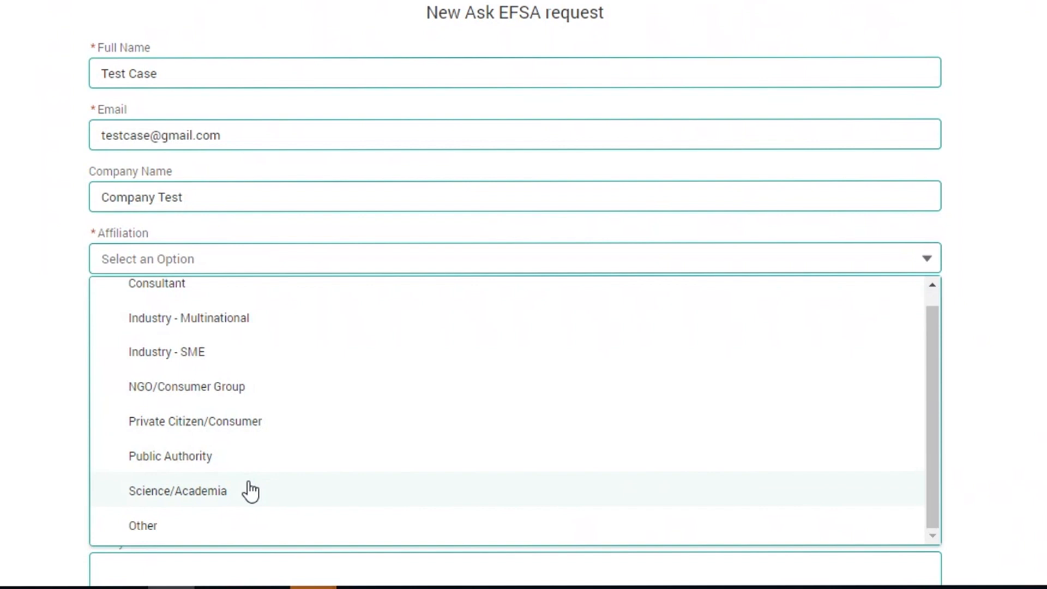
{"action": "left_click", "coordinate": [142, 526]}
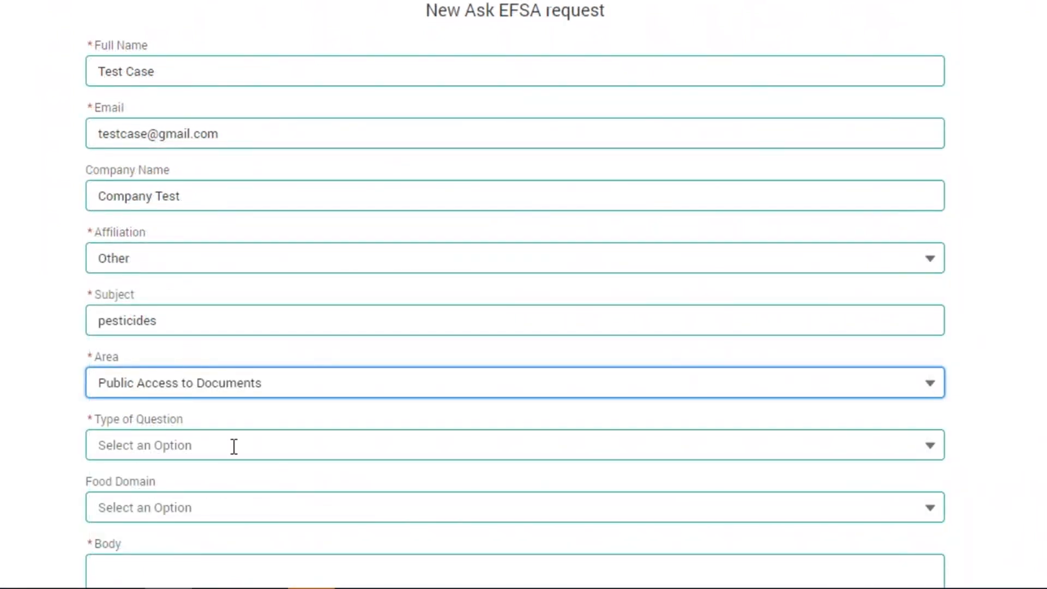
Step: Set the question type to Scientific issues and submit the pesticides question
{"action": "left_click", "coordinate": [514, 444]}
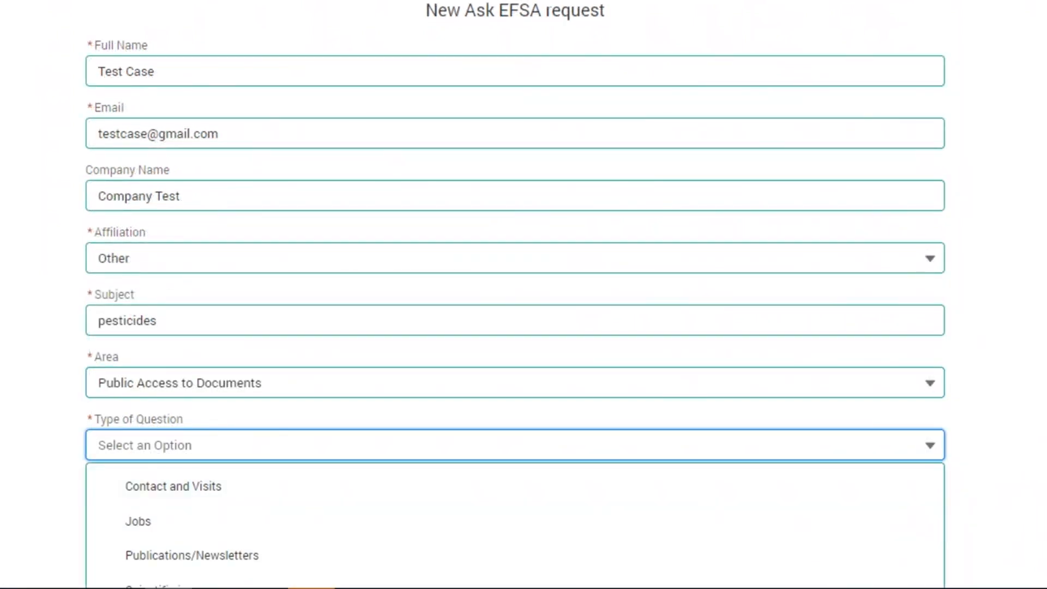
{"action": "scroll", "scroll_direction": "down", "scroll_amount": 3}
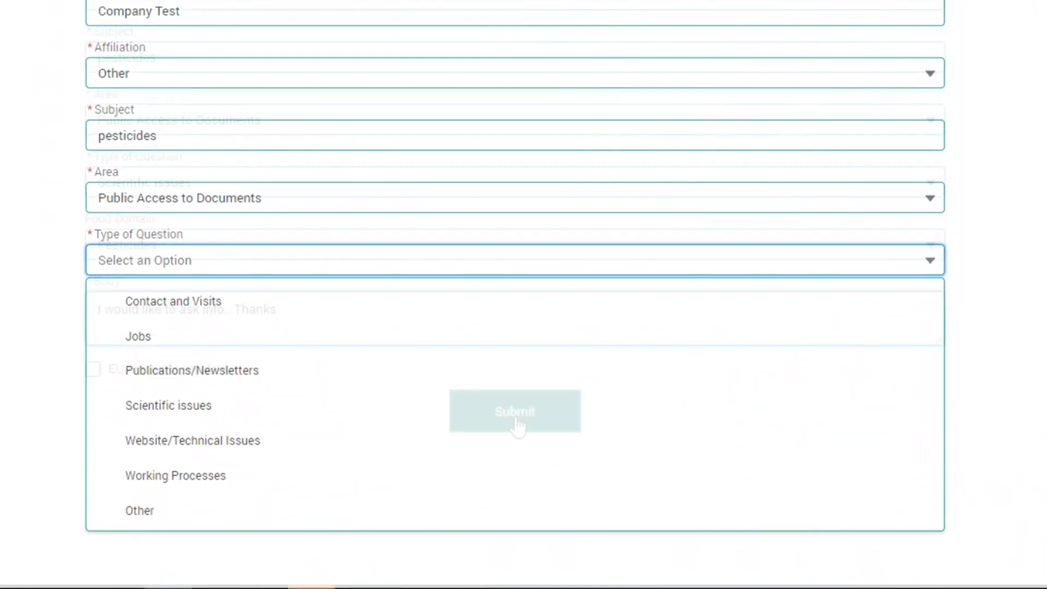
{"action": "left_click", "coordinate": [169, 405]}
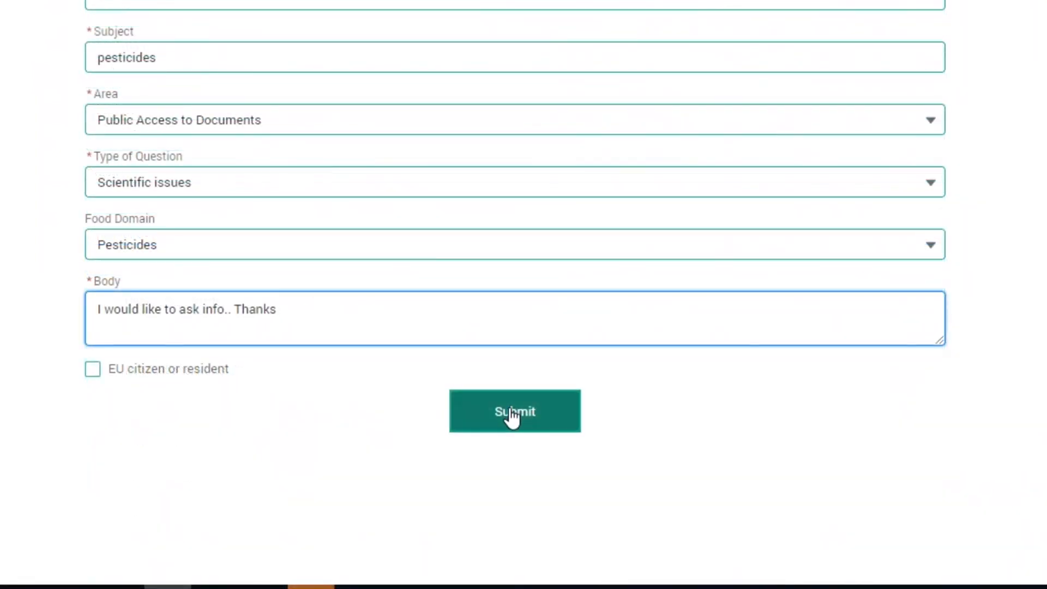
{"action": "left_click", "coordinate": [514, 411]}
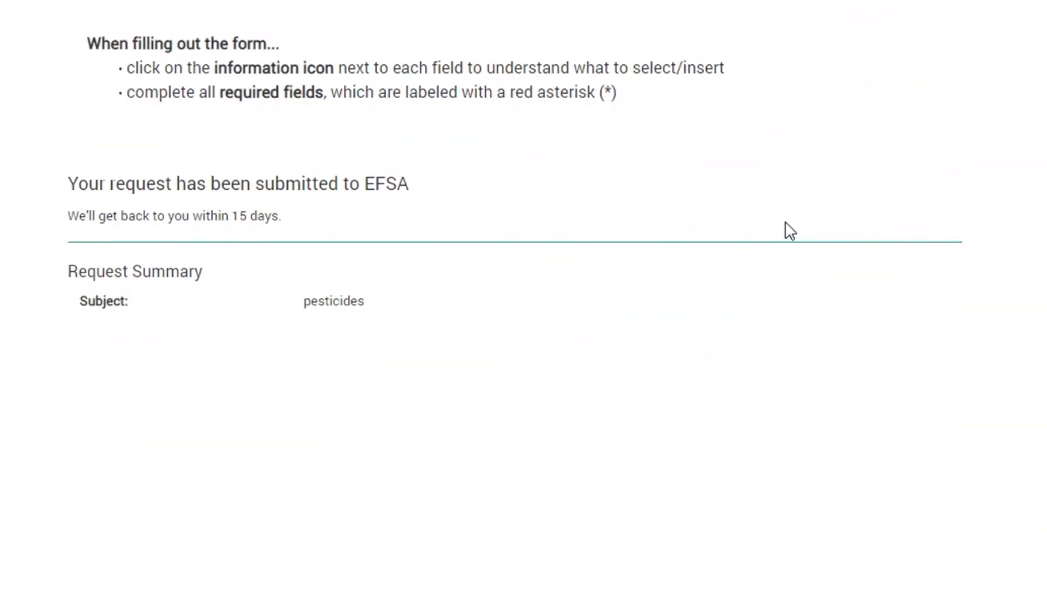